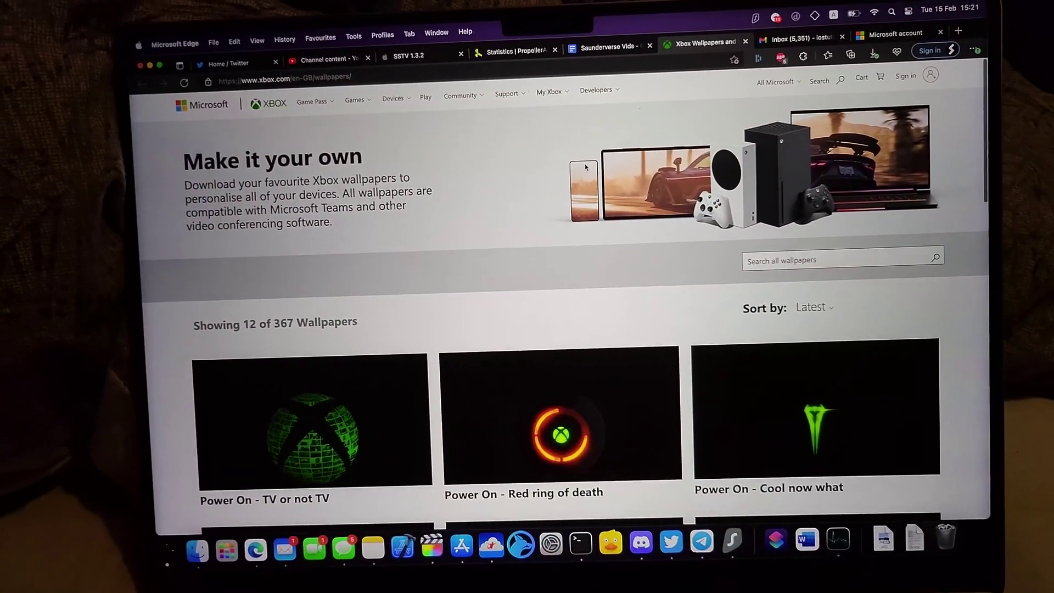
- Scroll the Xbox wallpapers gallery and open the 'Power On - Red ring of death' image
{"action": "scroll", "scroll_direction": "down", "scroll_amount": 3}
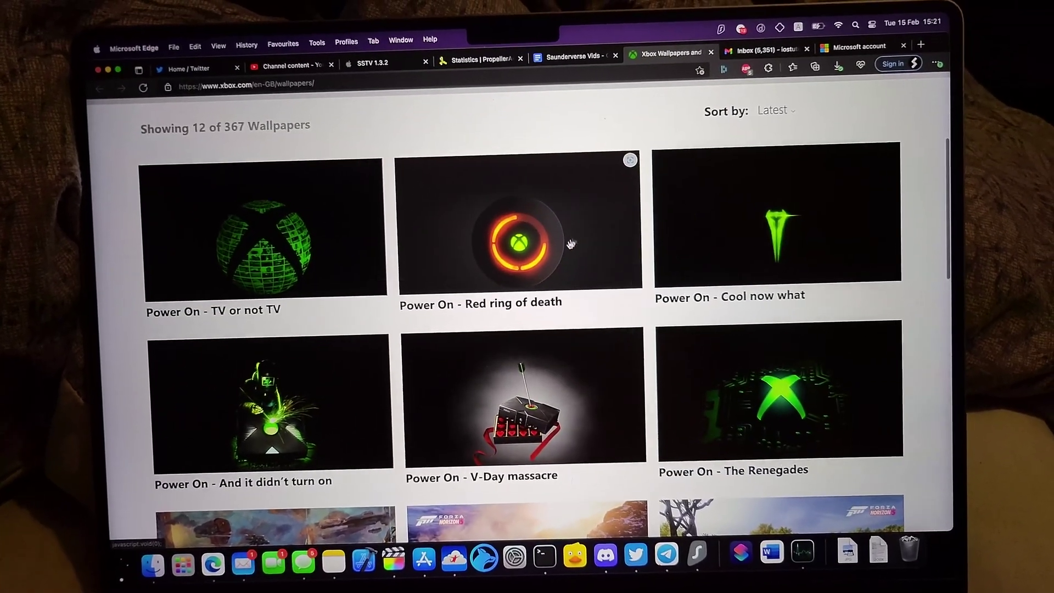
{"action": "left_click", "coordinate": [513, 242]}
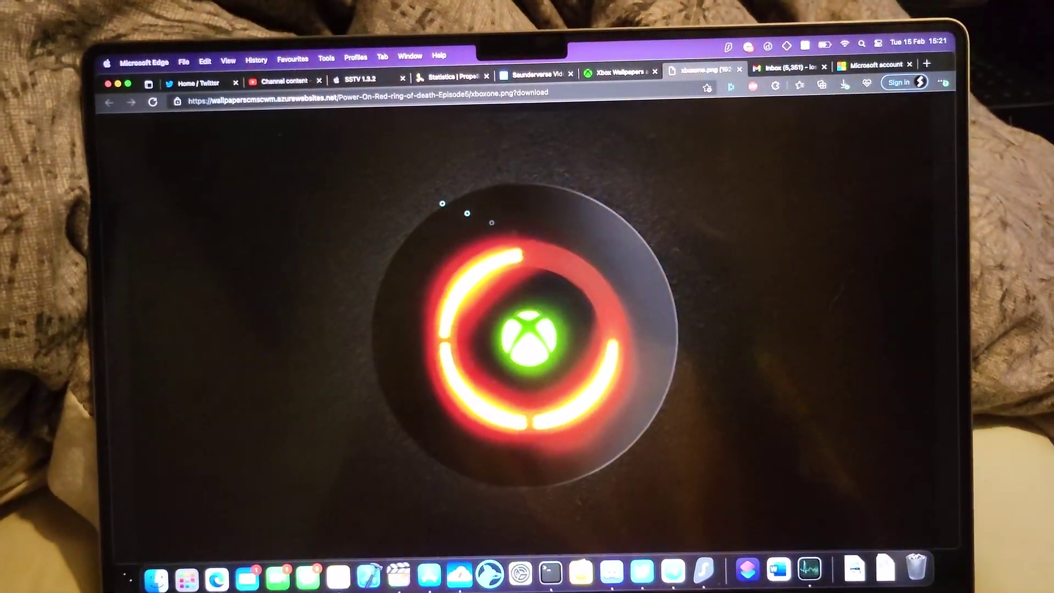
- Save the wallpaper image to the Mac as xboxone.png via Save Image As
{"action": "right_click", "coordinate": [531, 331]}
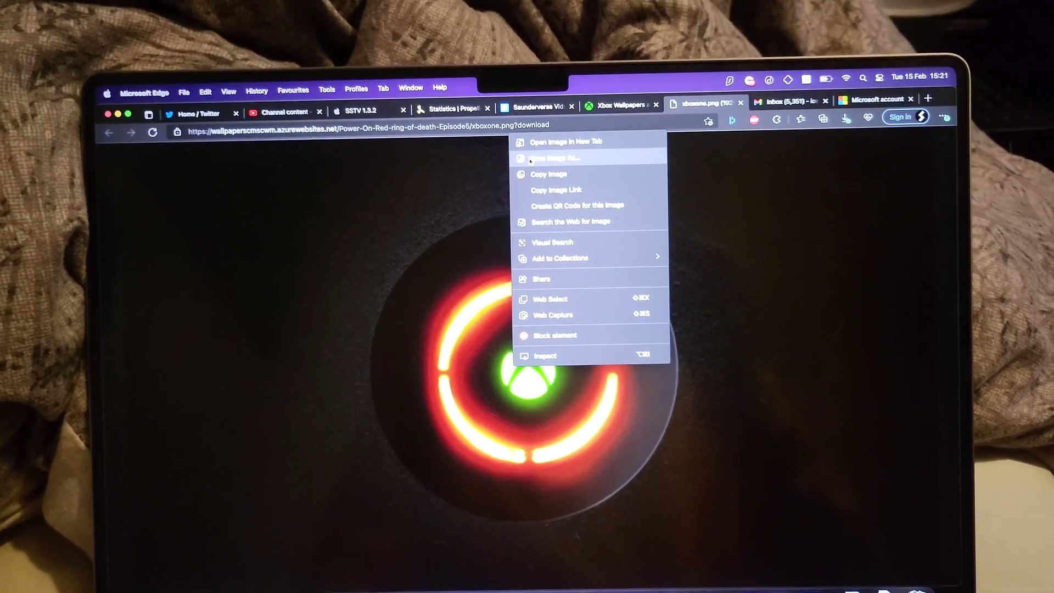
{"action": "left_click", "coordinate": [555, 159]}
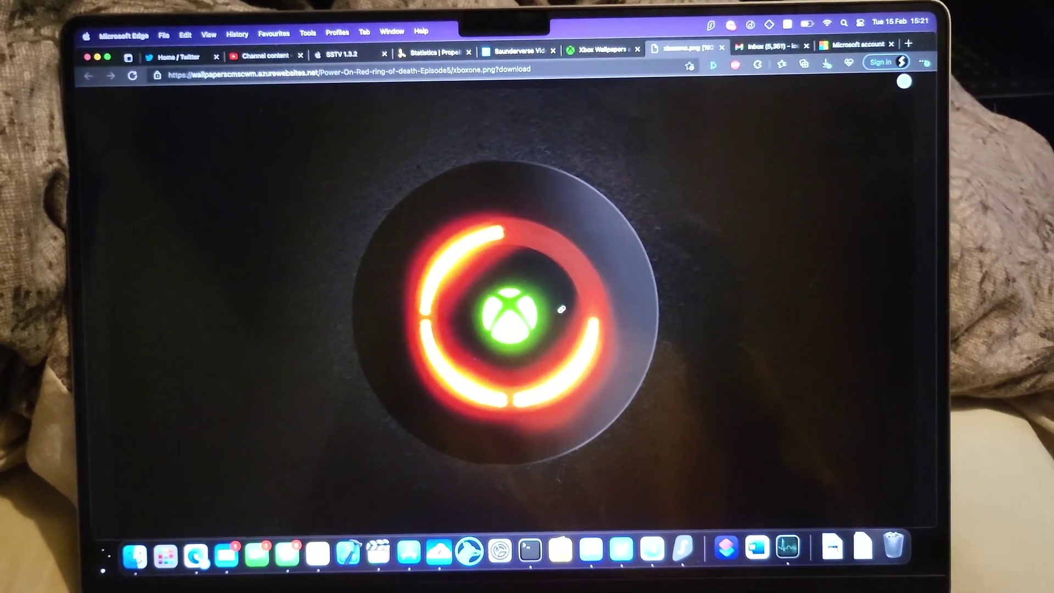
{"action": "left_click", "coordinate": [849, 66]}
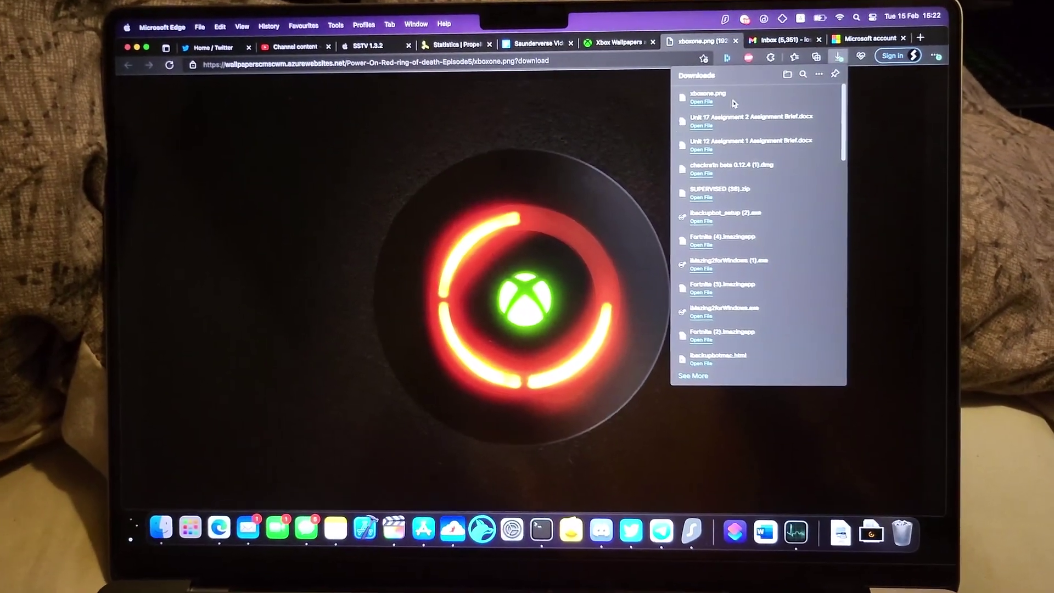
- Open the downloaded xboxone.png from Edge's downloads list
{"action": "left_click", "coordinate": [155, 526]}
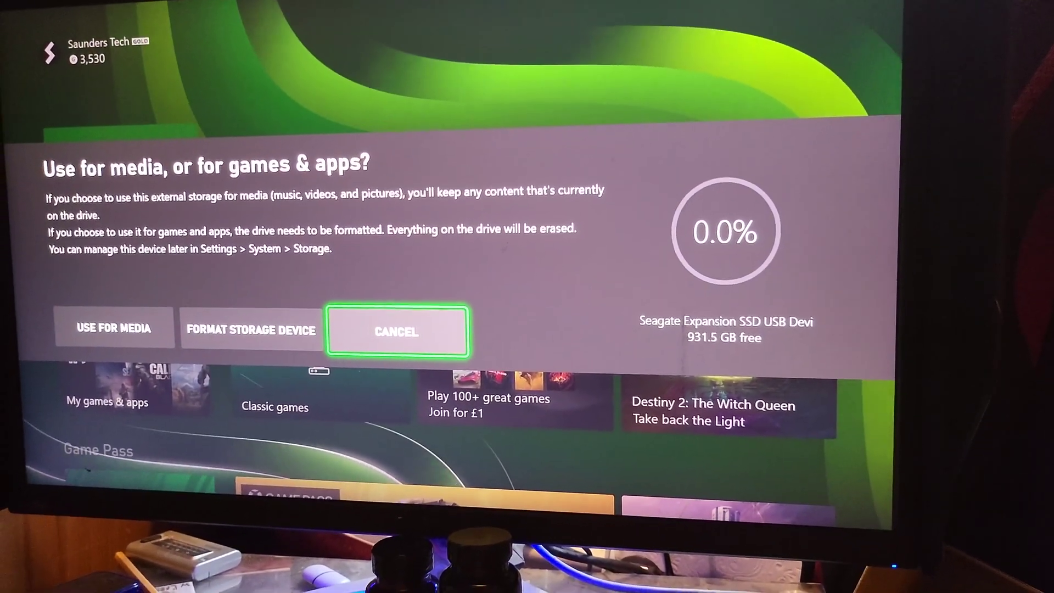
- Cancel the Xbox prompt to format the external Seagate drive
{"action": "key", "text": "Left"}
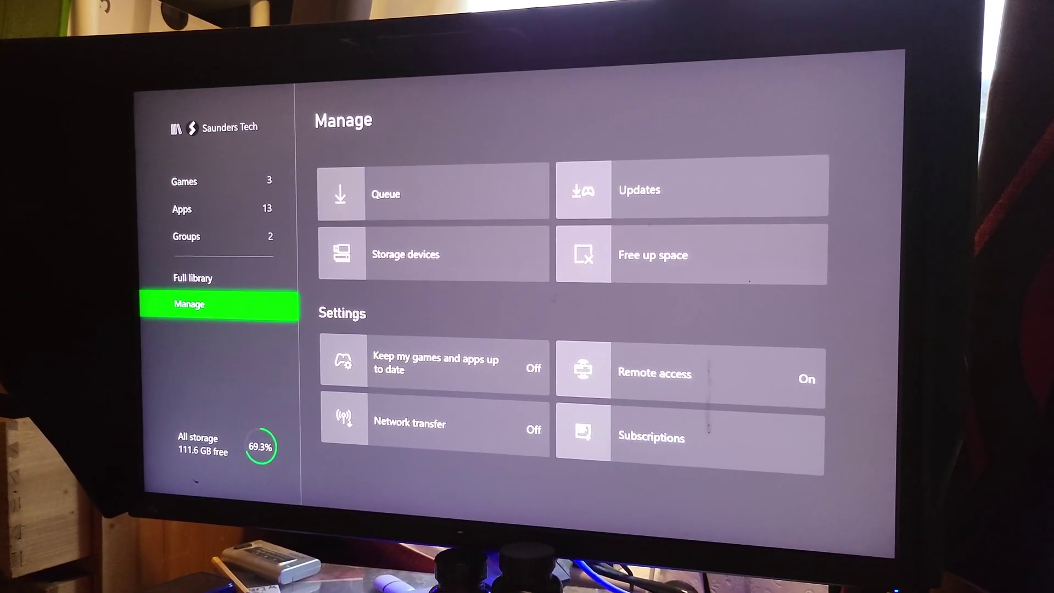
- Open Storage devices from the Manage page of My games & apps
{"action": "left_click", "coordinate": [405, 254]}
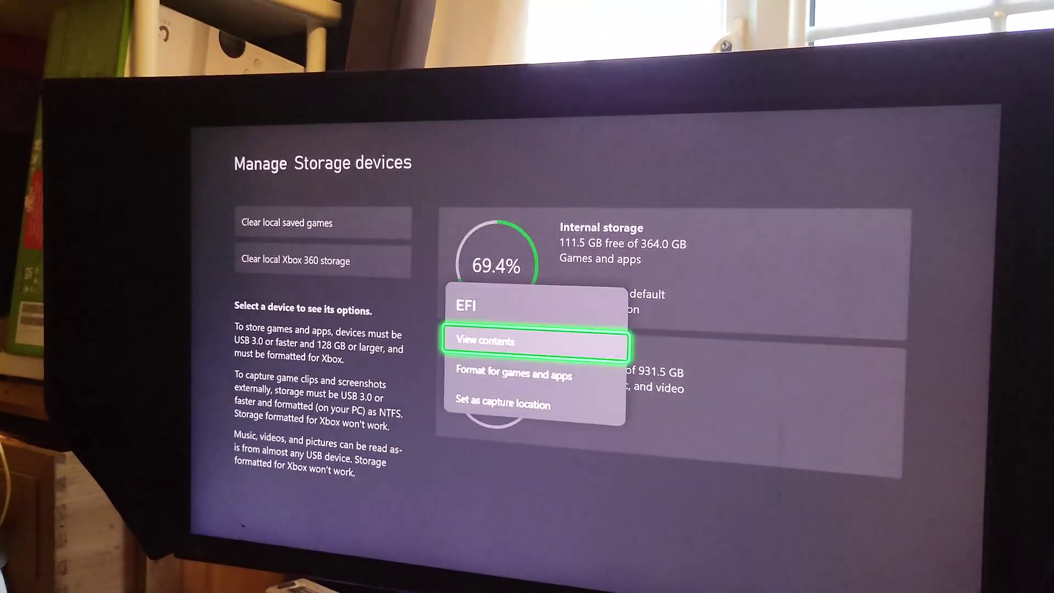
- Choose View contents for the external drive to browse its files
{"action": "left_click", "coordinate": [542, 342]}
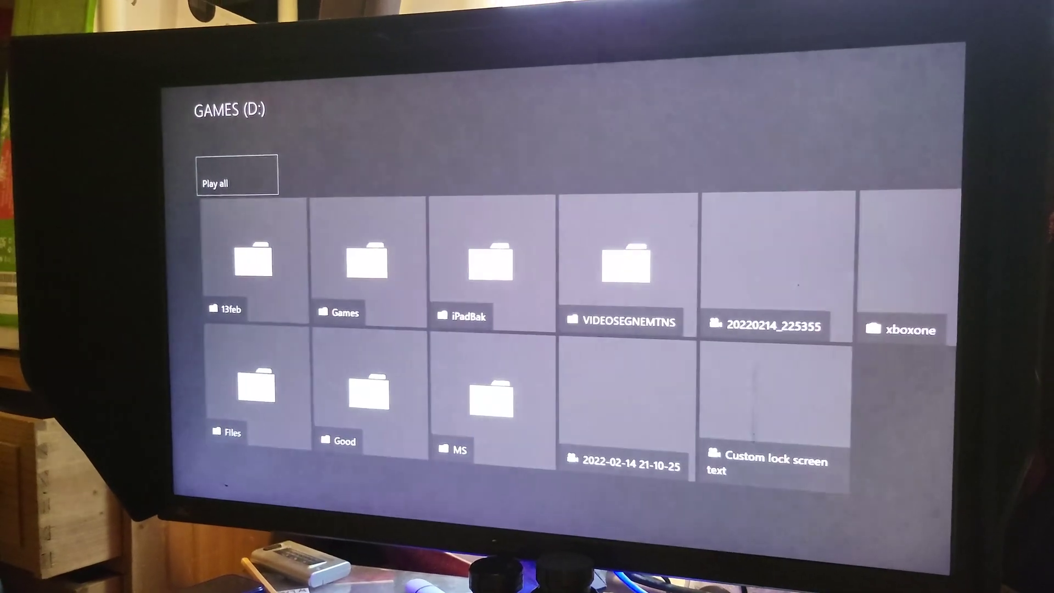